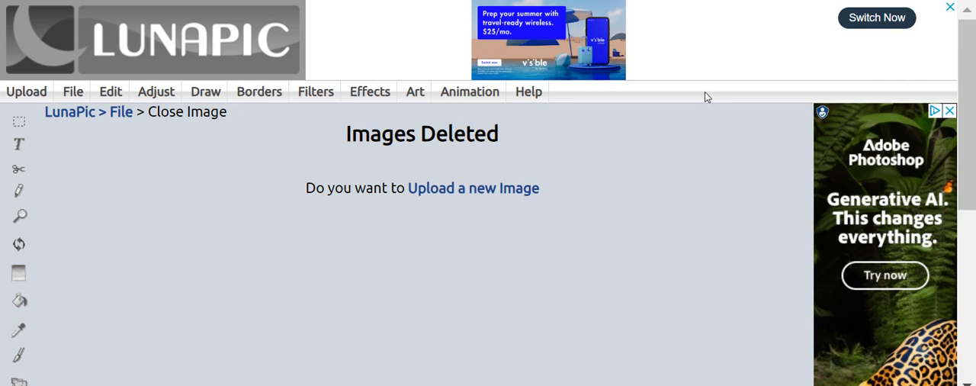
{"action": "mouse_move", "coordinate": [647, 133]}
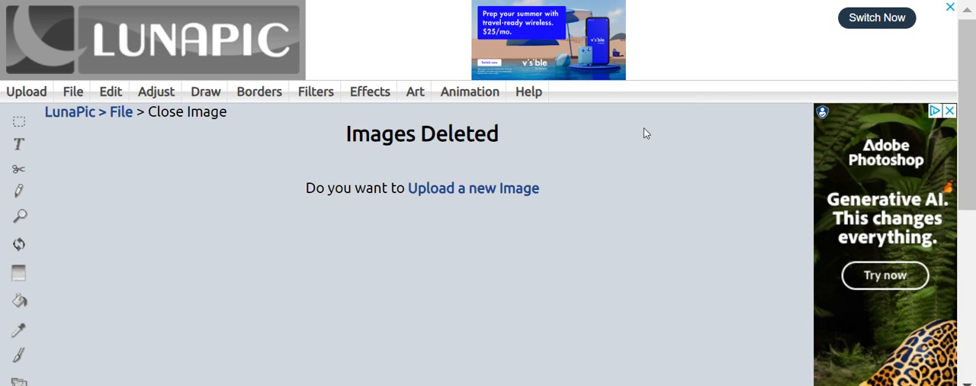
- Start a new image upload and reveal the Upload Multiple Images form
{"action": "left_click", "coordinate": [73, 91]}
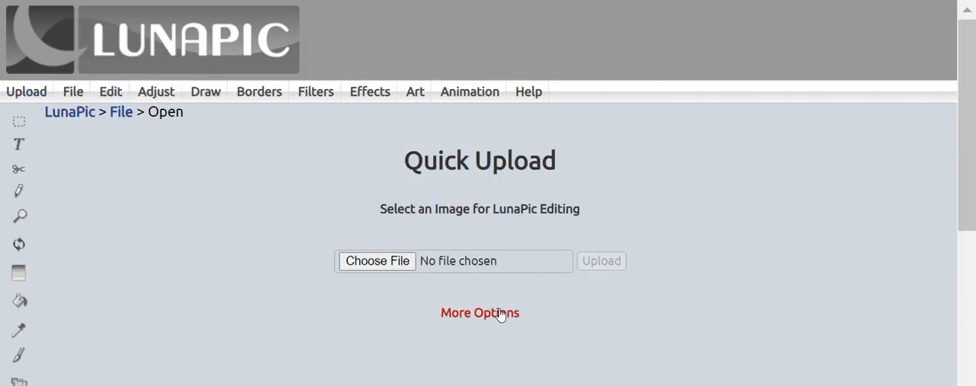
{"action": "left_click", "coordinate": [479, 313]}
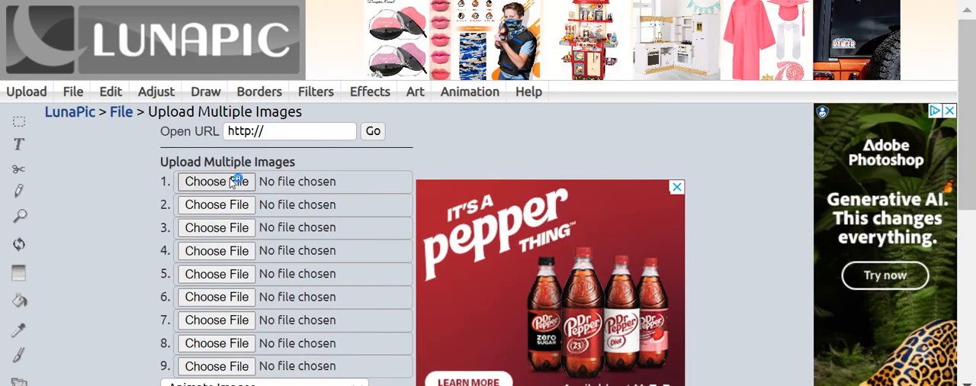
- Fill upload slot 1 with landscape-4887921_1280 from the Pictures photos folder
{"action": "left_click", "coordinate": [216, 180]}
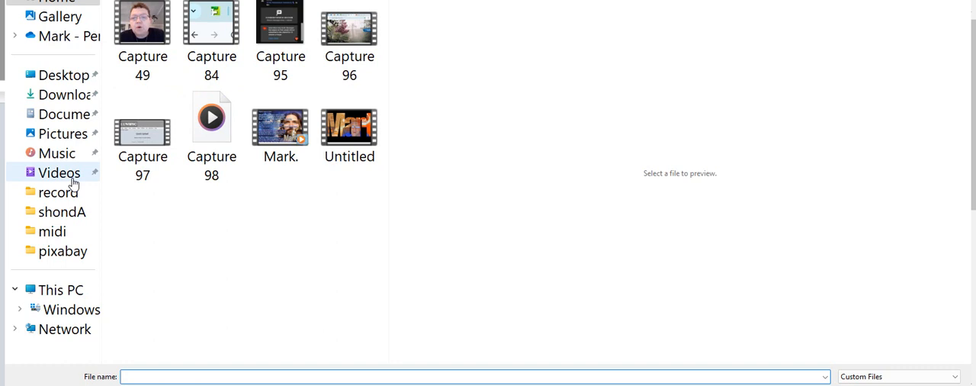
{"action": "left_click", "coordinate": [64, 134]}
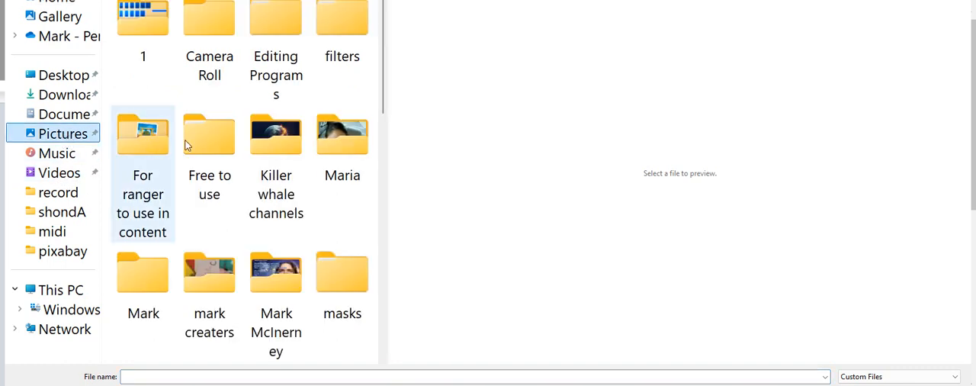
{"action": "scroll", "scroll_direction": "down", "scroll_amount": 3}
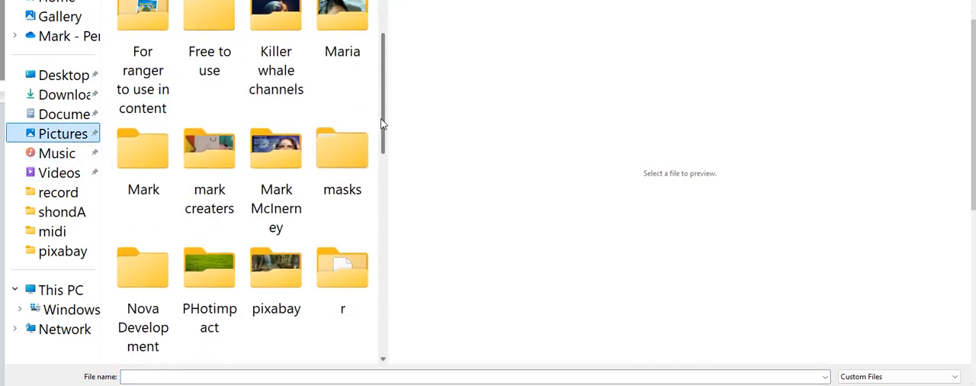
{"action": "scroll", "scroll_direction": "up", "scroll_amount": 3}
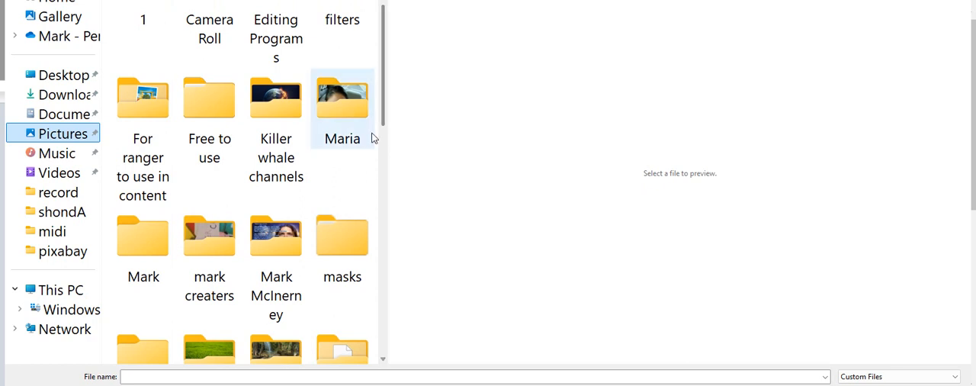
{"action": "scroll", "scroll_direction": "down", "scroll_amount": 3}
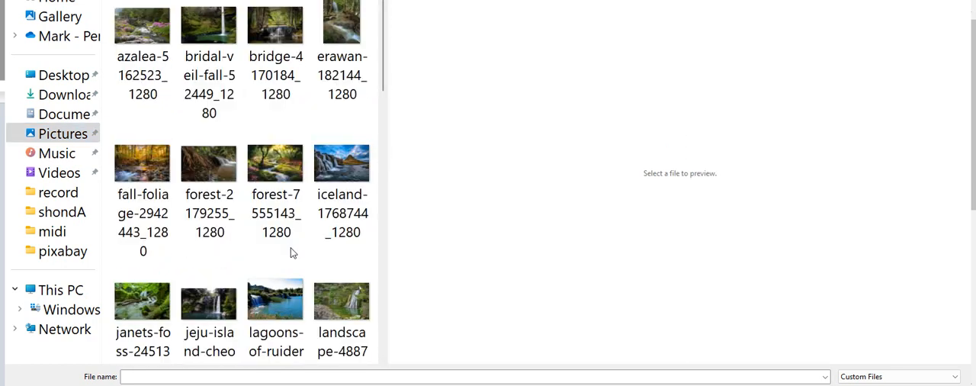
{"action": "mouse_move", "coordinate": [244, 122]}
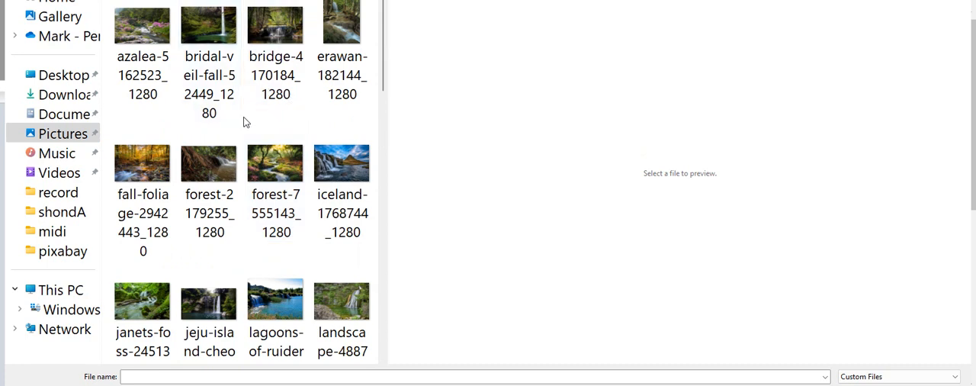
{"action": "mouse_move", "coordinate": [369, 249]}
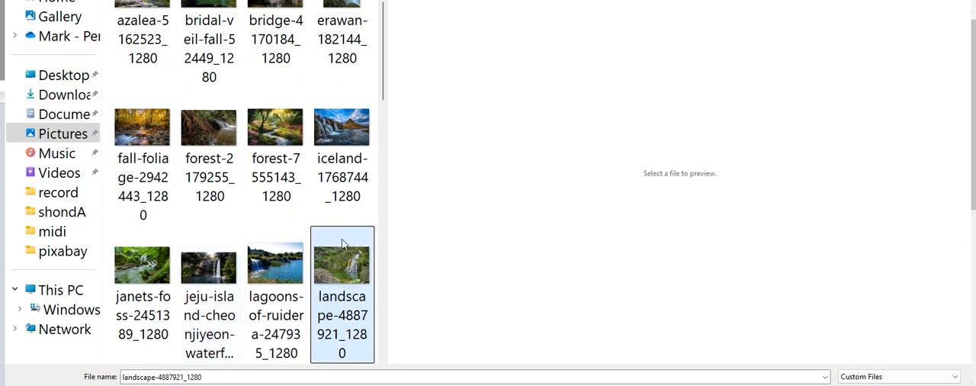
{"action": "left_click", "coordinate": [342, 262]}
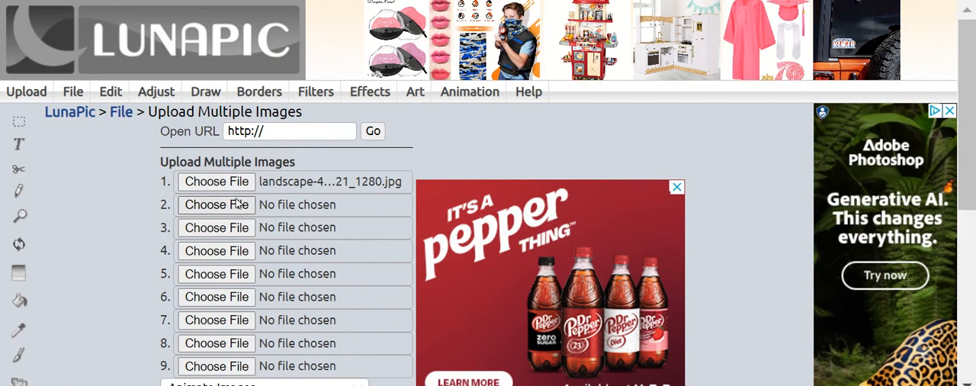
- Fill slots 2 and 3 with the jeju-island and bridal-veil-falls photos
{"action": "left_click", "coordinate": [217, 205]}
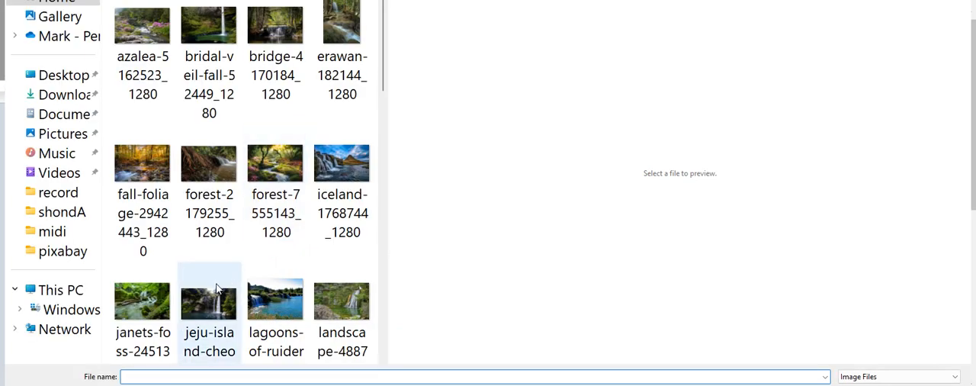
{"action": "left_click", "coordinate": [209, 296]}
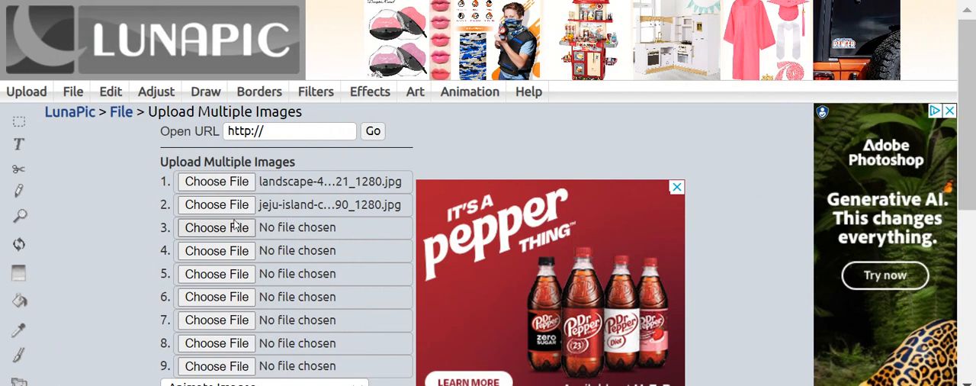
{"action": "left_click", "coordinate": [217, 227]}
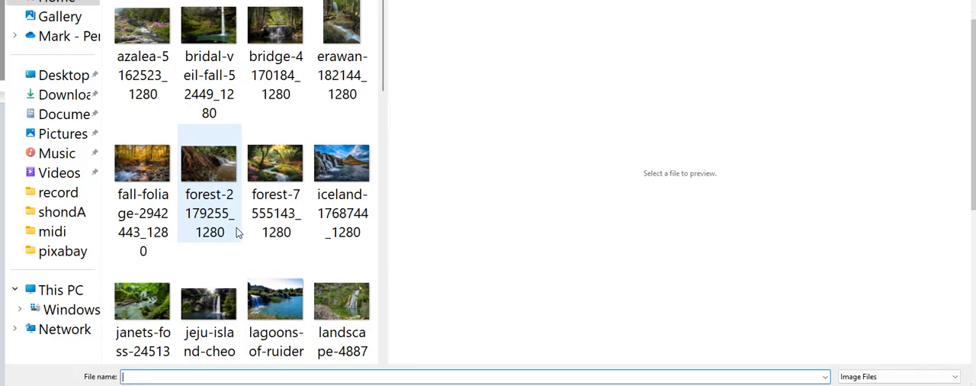
{"action": "left_click", "coordinate": [209, 23]}
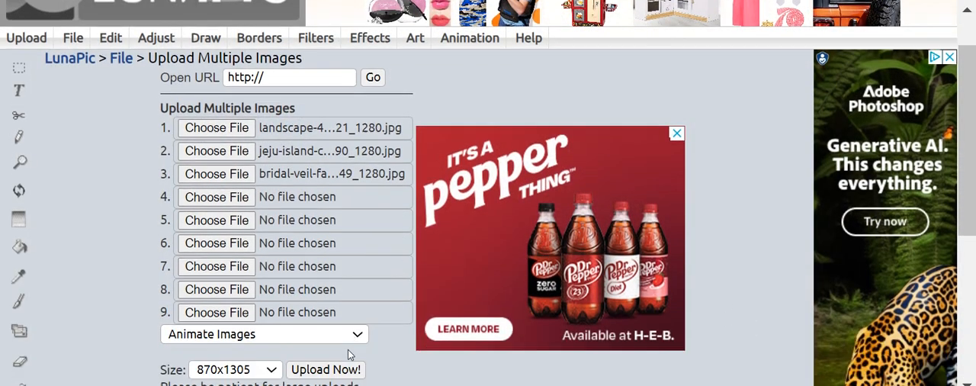
- Upload the three queued photos as one animated 3-frame GIF via Upload Now!
{"action": "scroll", "scroll_direction": "down", "scroll_amount": 3}
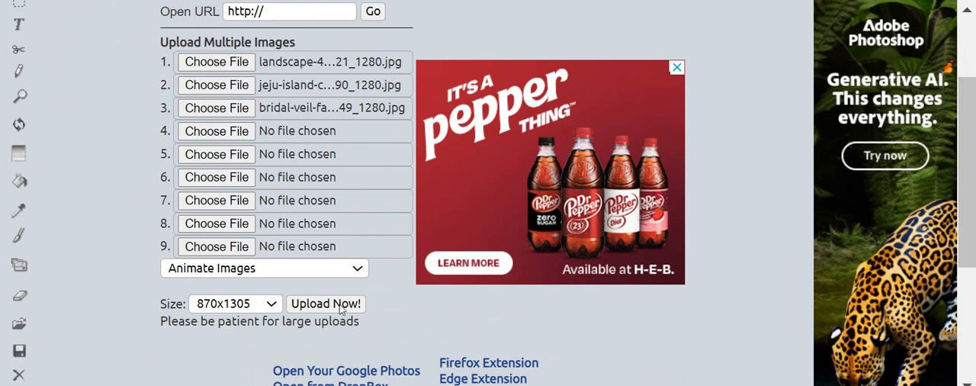
{"action": "left_click", "coordinate": [326, 303]}
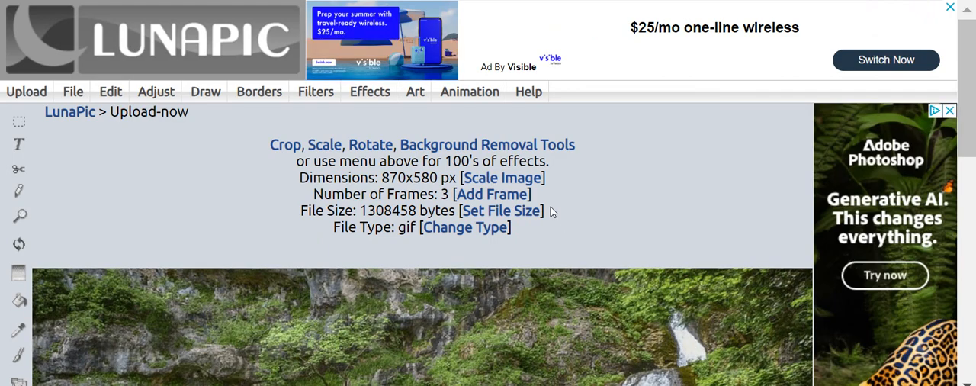
- Choose Anim - Polaroid Pile from the Animation menu for the GIF
{"action": "left_click", "coordinate": [470, 91]}
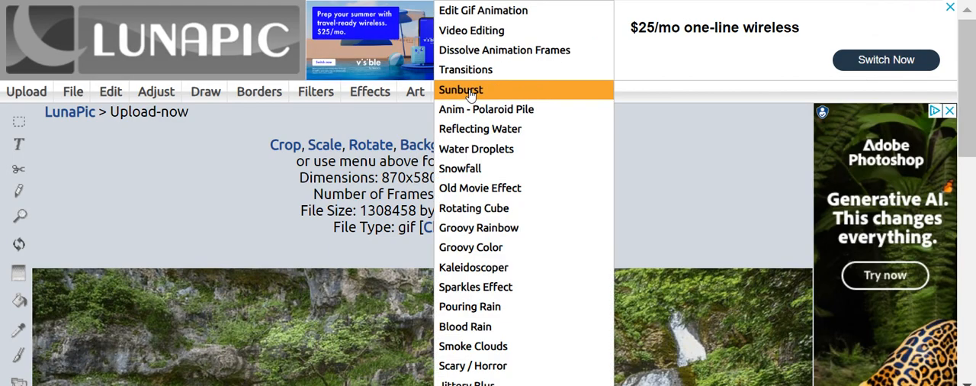
{"action": "mouse_move", "coordinate": [467, 70]}
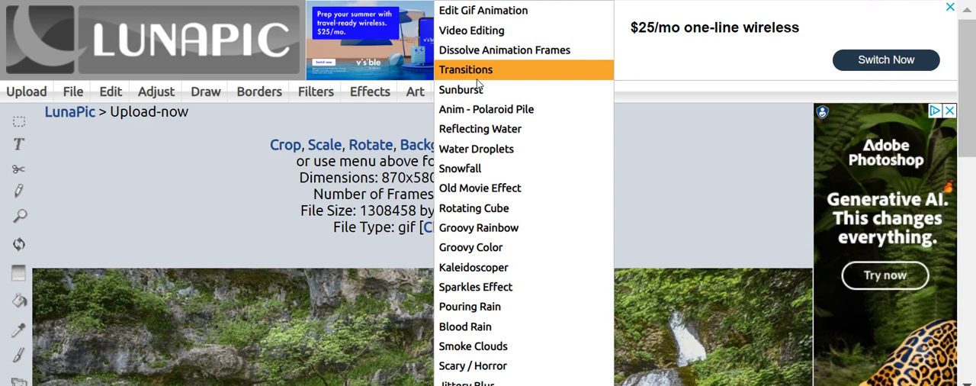
{"action": "mouse_move", "coordinate": [476, 88]}
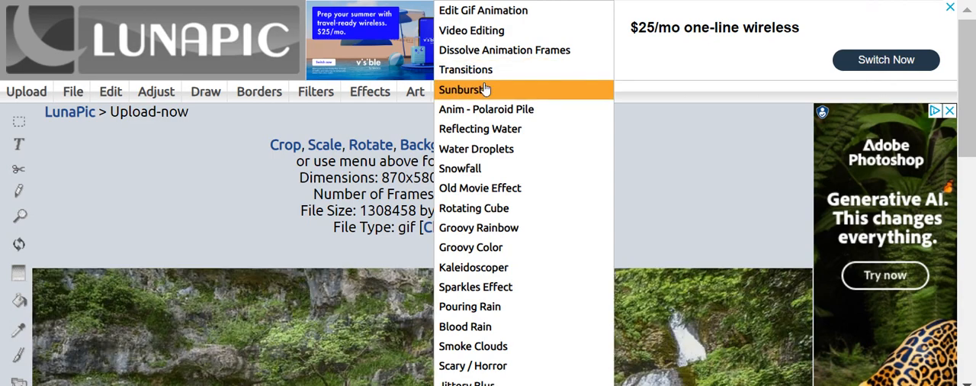
{"action": "left_click", "coordinate": [485, 110]}
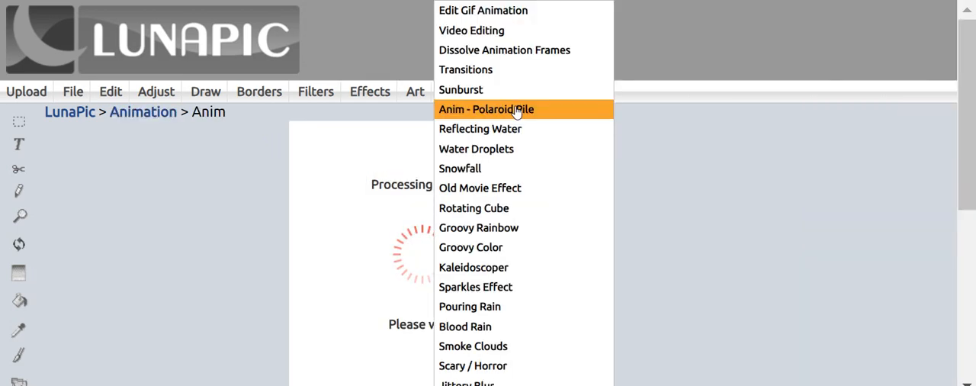